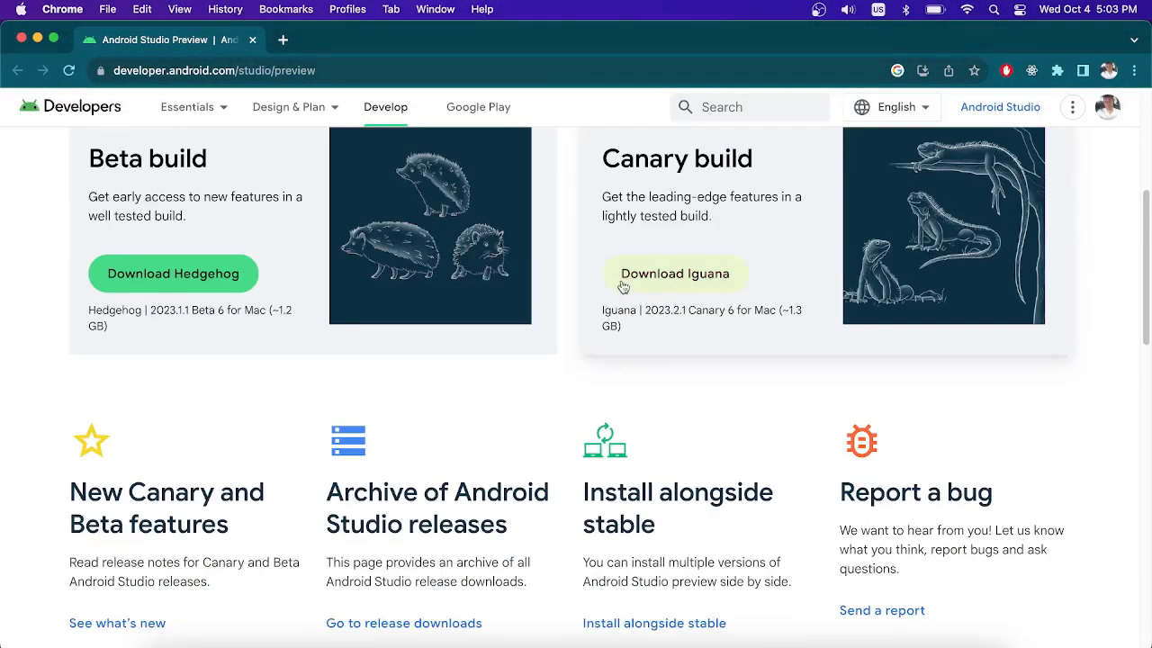
- Agree to the license terms for the Android Studio Iguana Canary Mac download
click(673, 274)
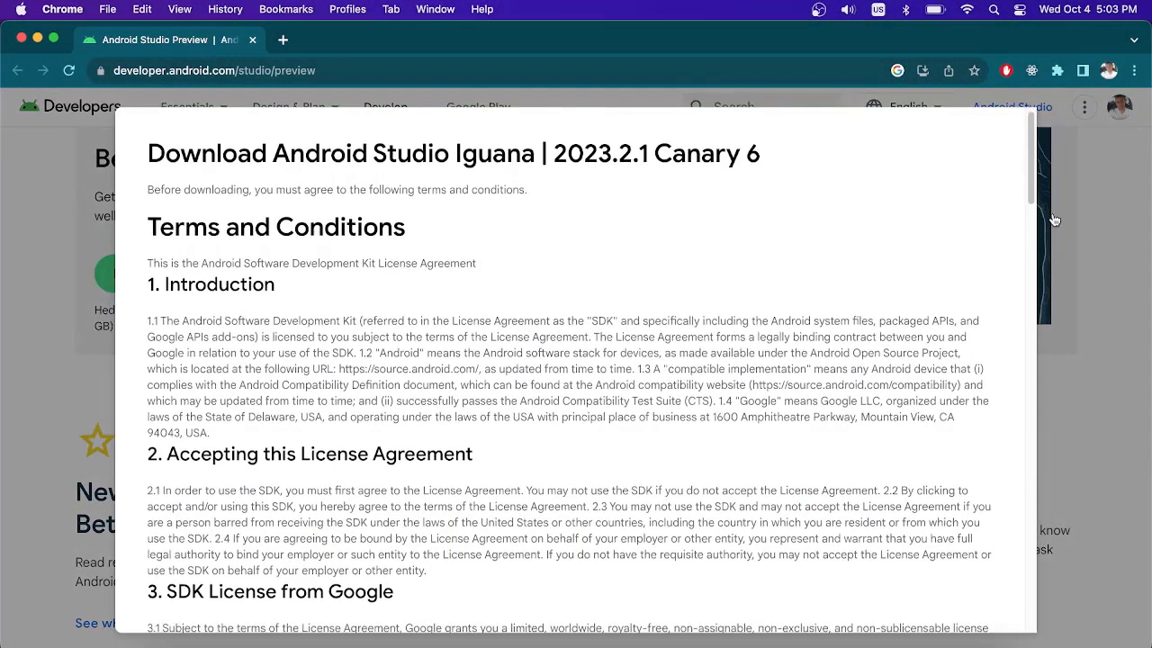
scroll(down, 3)
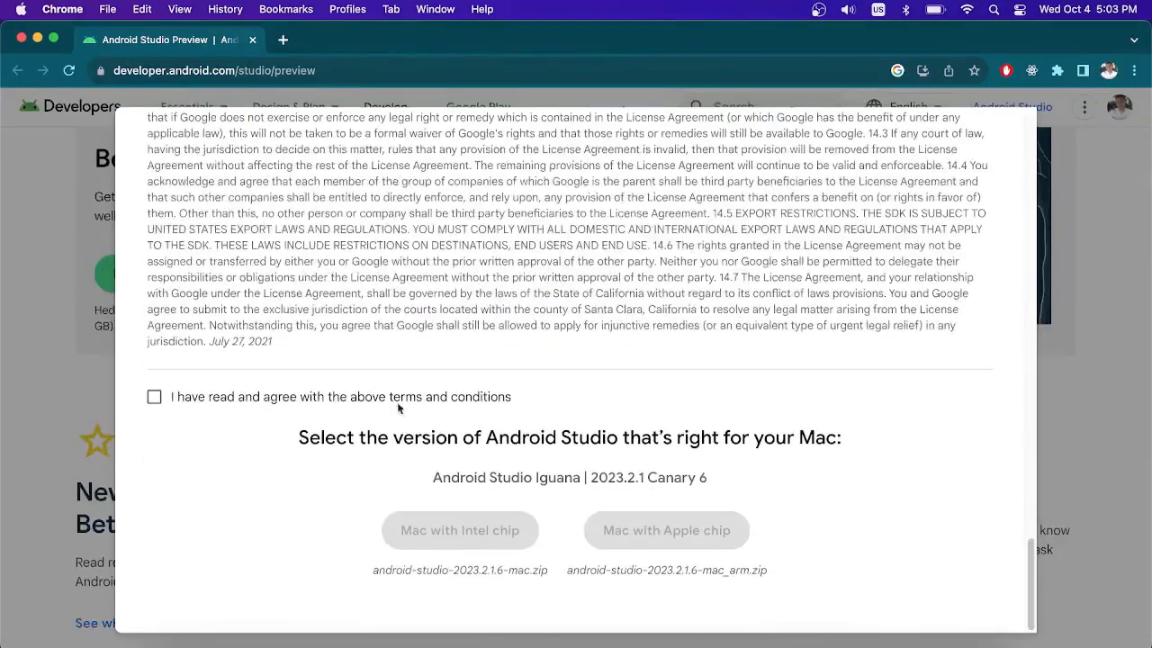
click(155, 396)
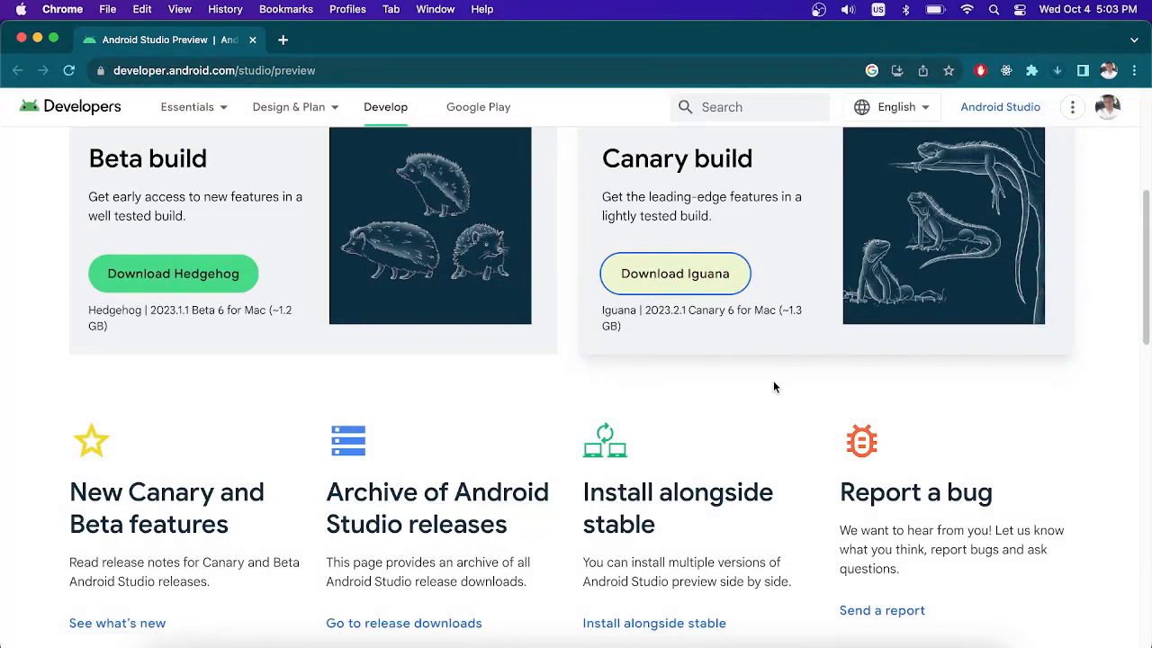
mouse_move(770, 378)
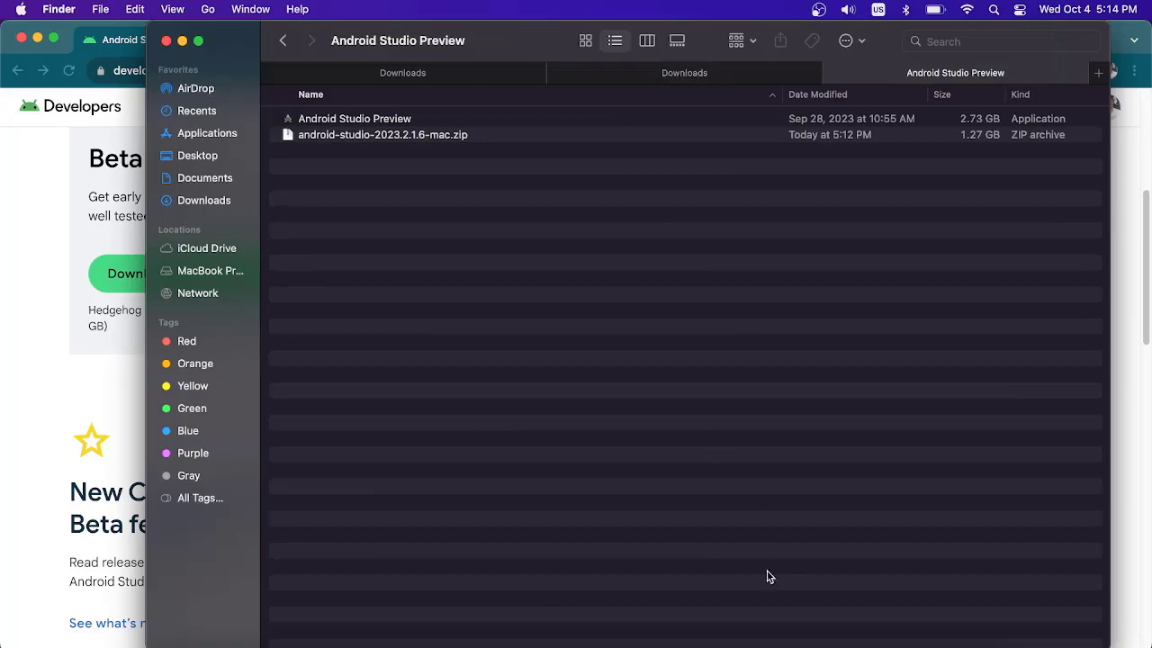
mouse_move(367, 123)
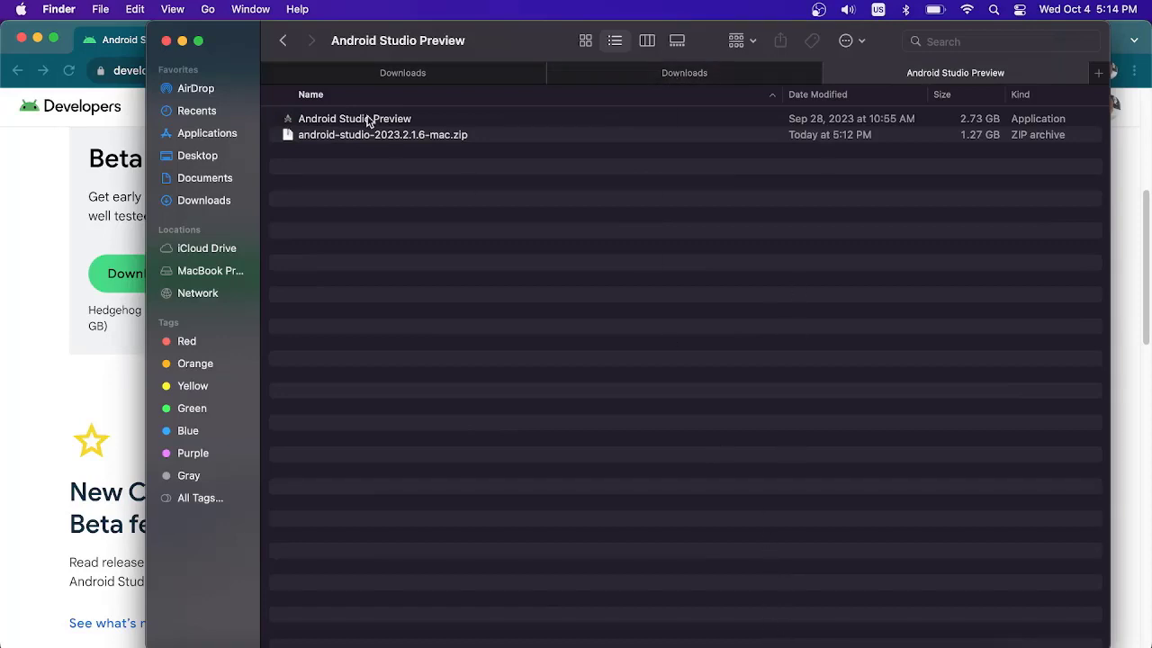
mouse_move(489, 162)
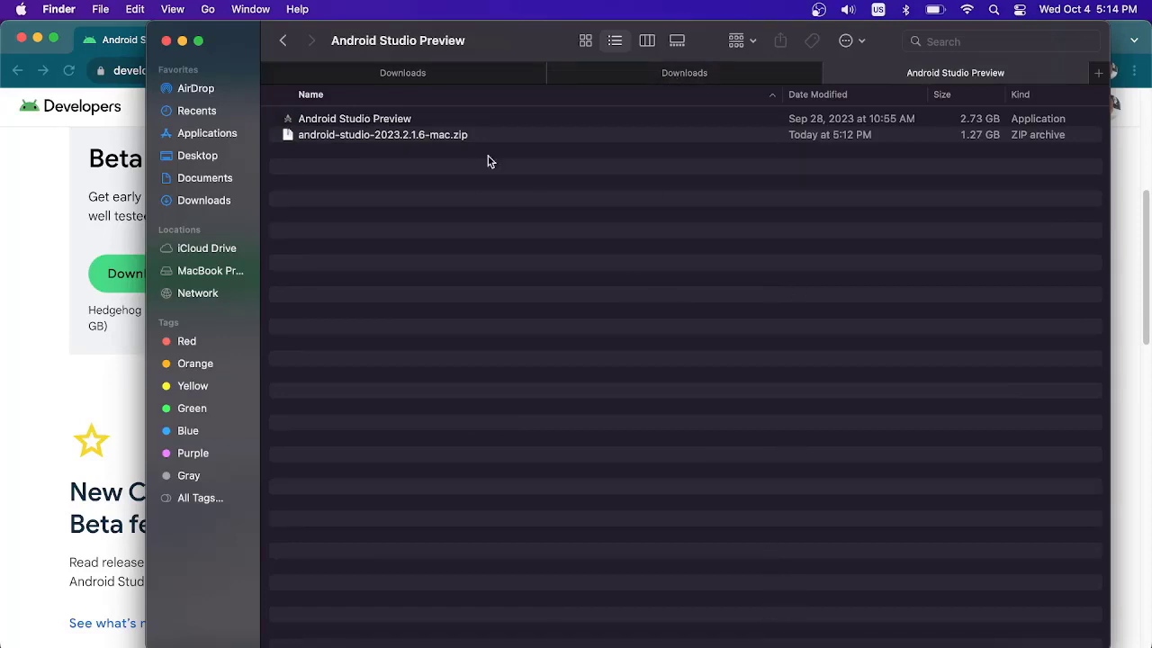
- Launch the Android Studio Preview app from Finder and allow it past the internet-download warning
click(353, 119)
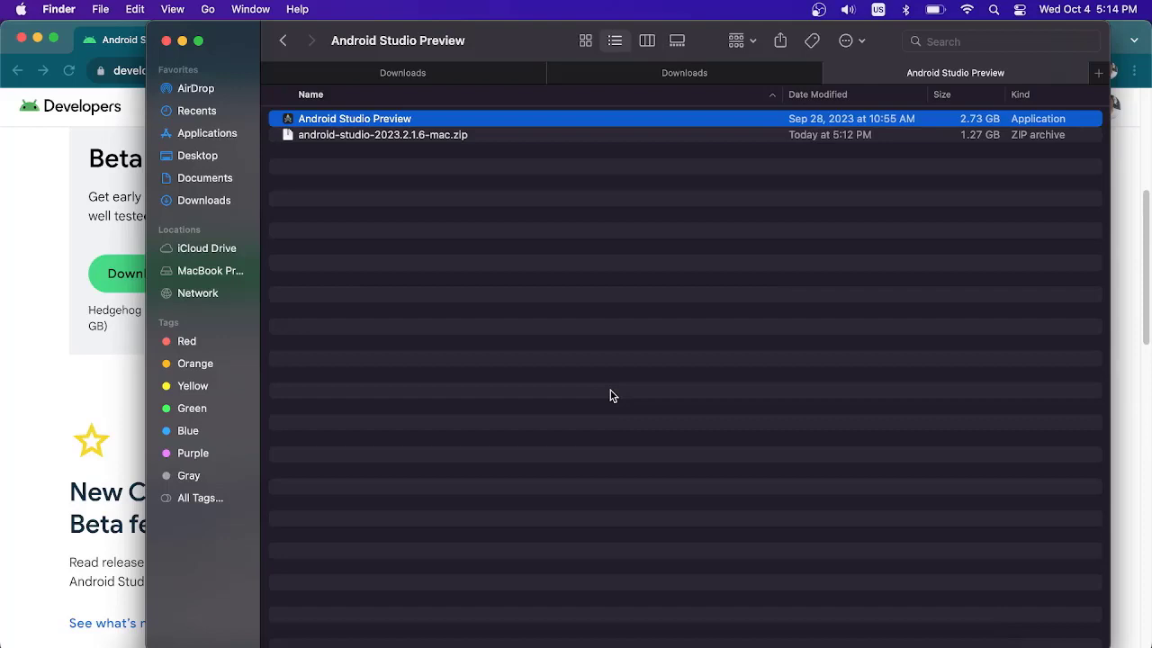
double_click(353, 119)
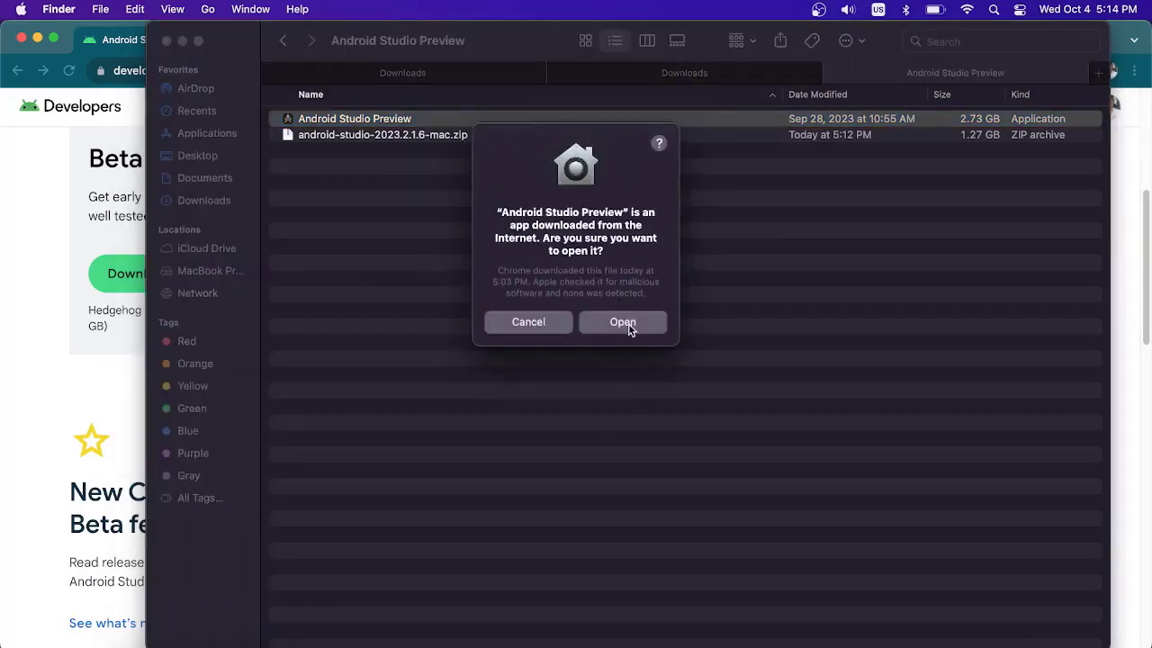
click(623, 322)
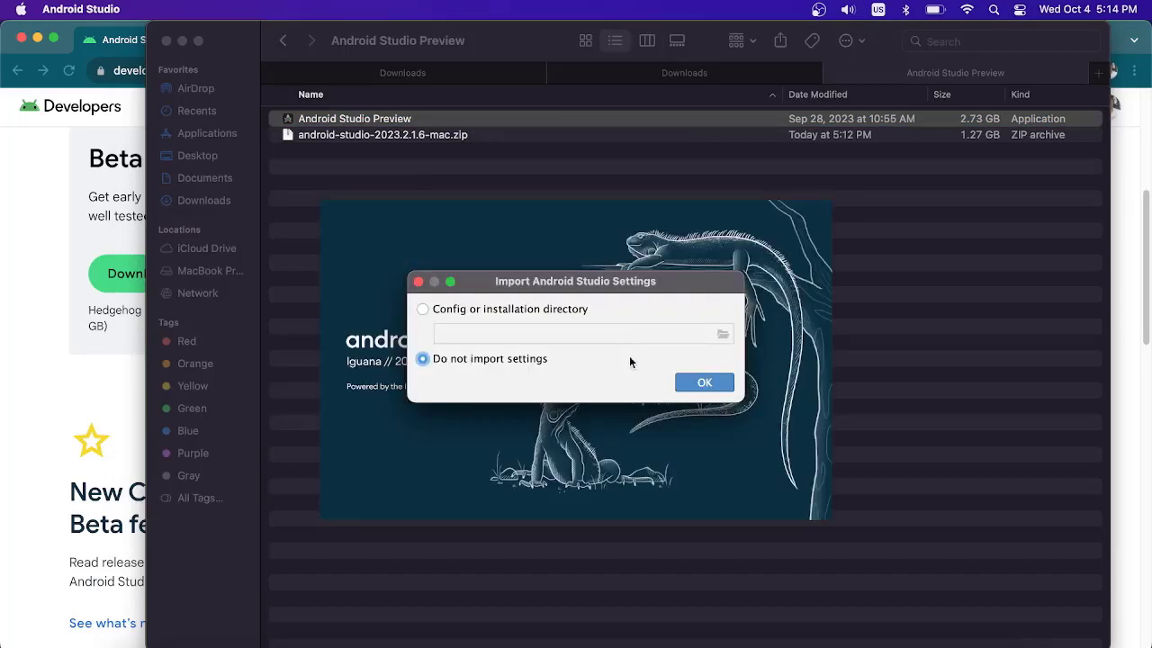
- Finish first-run setup without importing settings or sending usage statistics, keeping standard settings
click(704, 381)
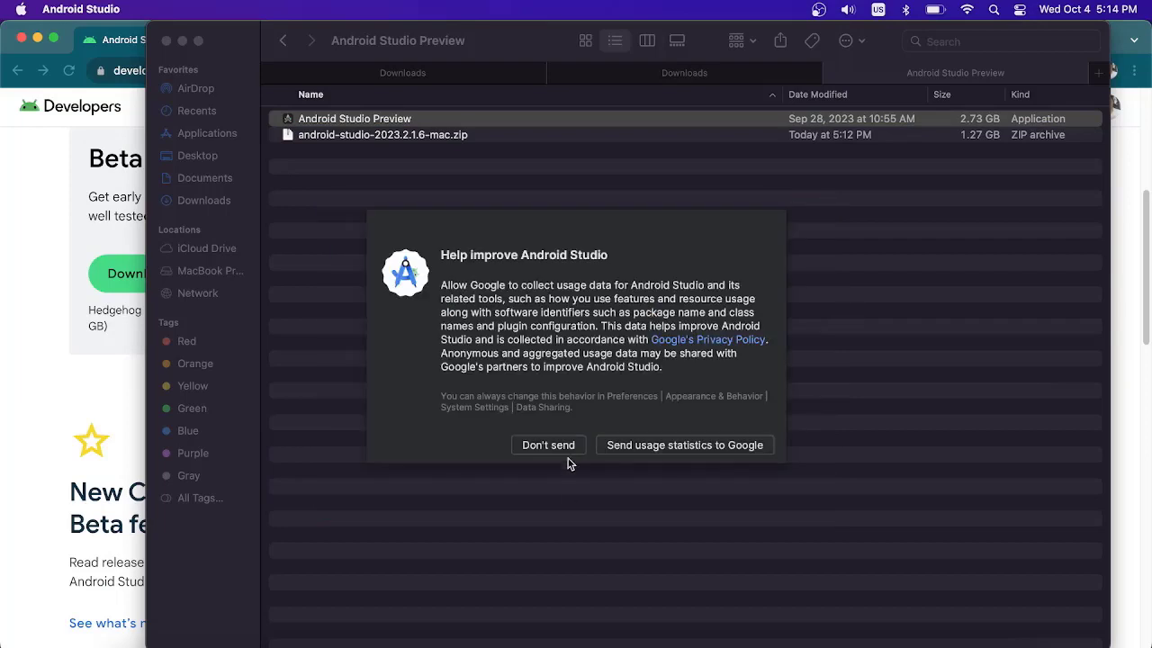
click(547, 445)
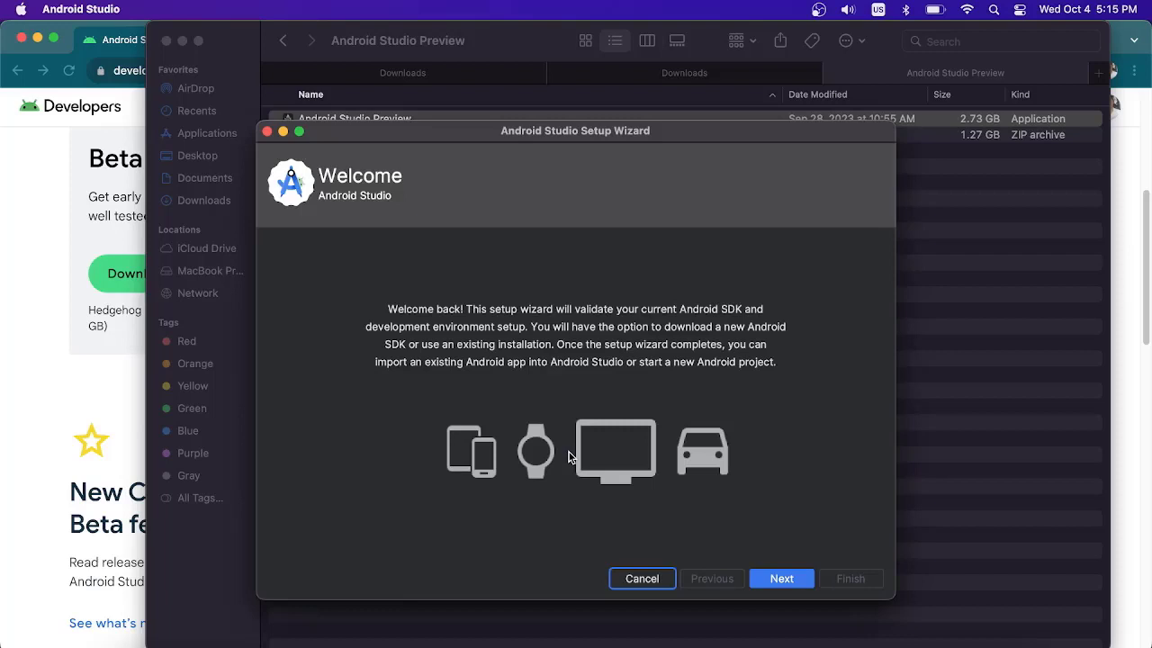
click(781, 578)
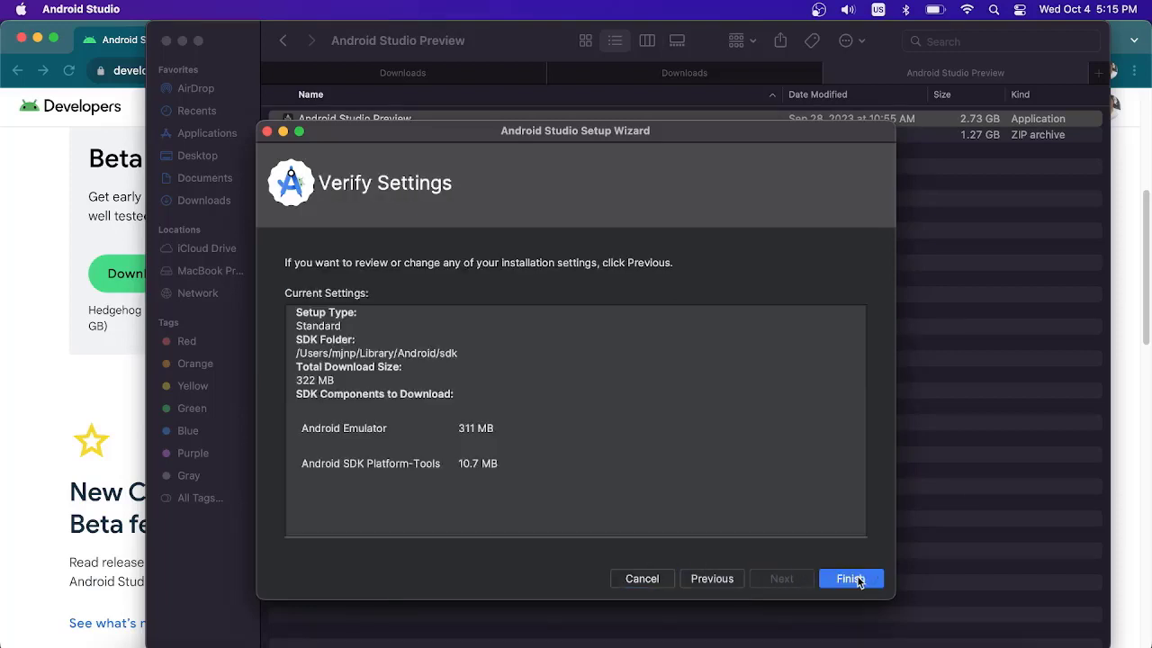
click(851, 577)
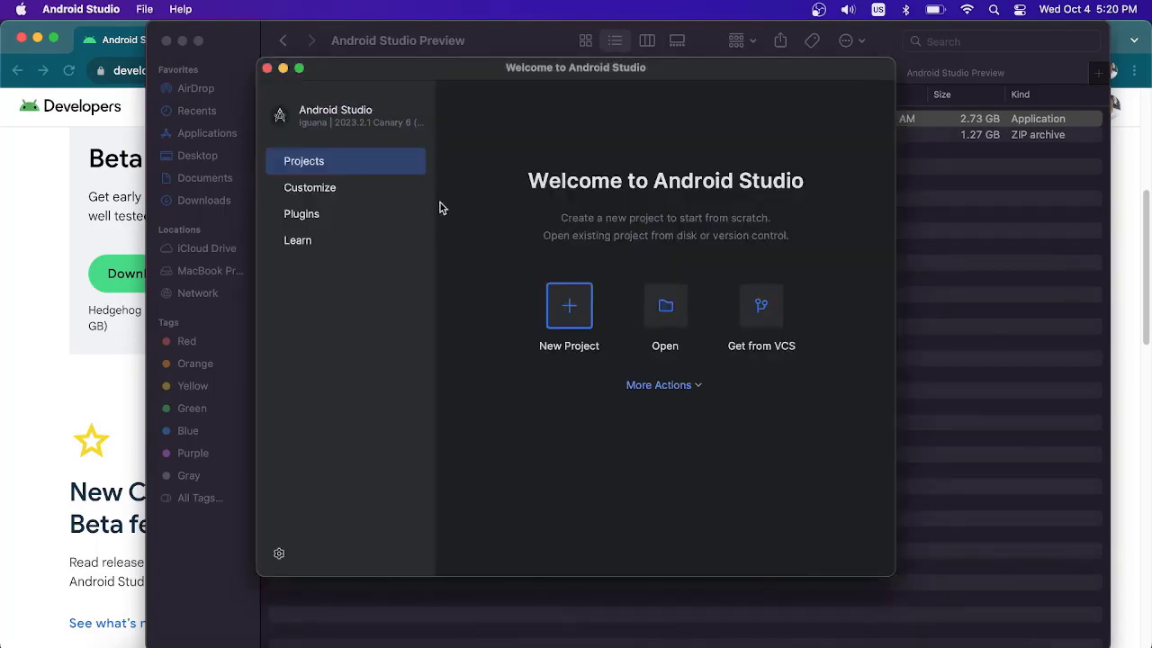
mouse_move(561, 410)
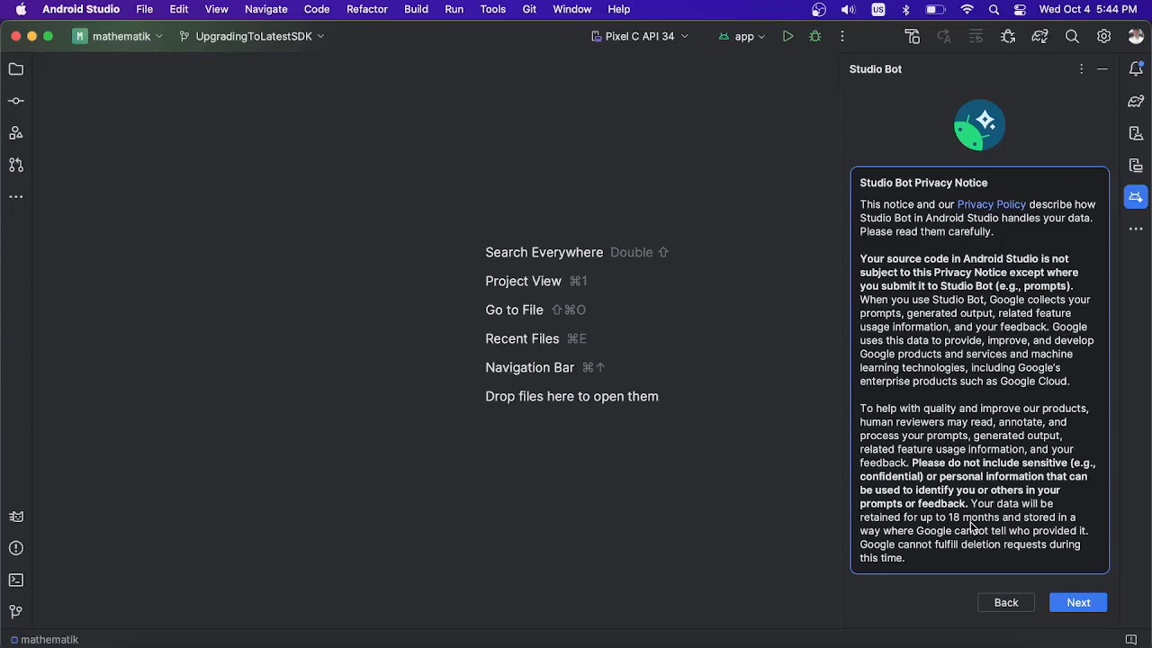
- Accept the Studio Bot privacy notice and 18+ age requirement to enable Studio Bot
click(1078, 601)
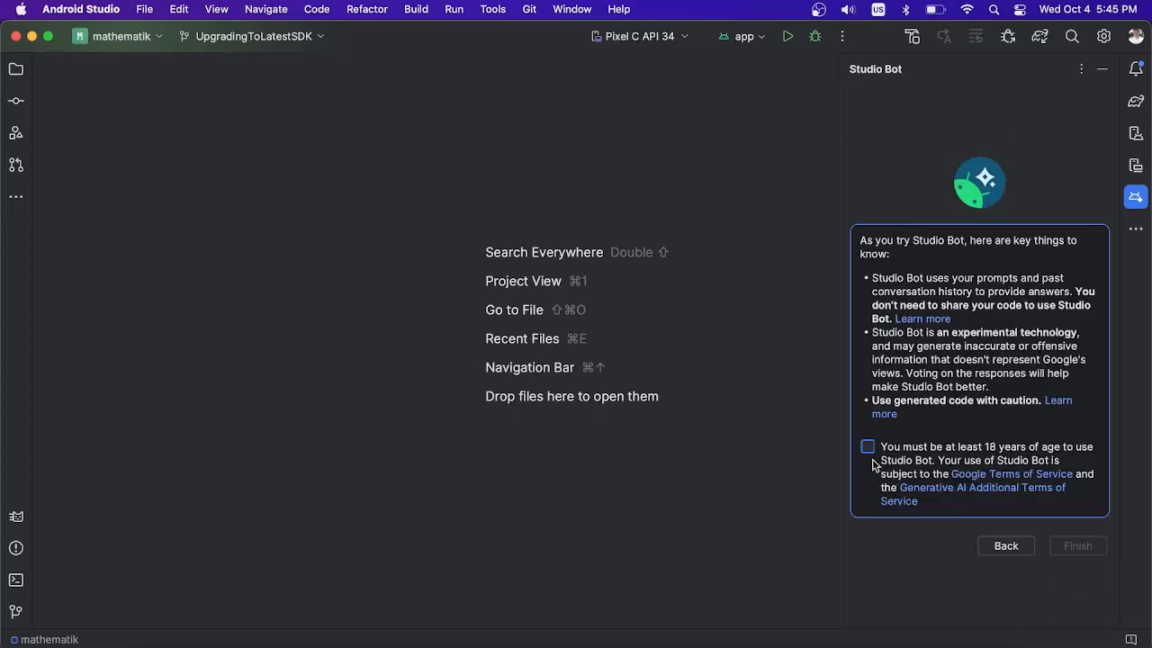
click(864, 447)
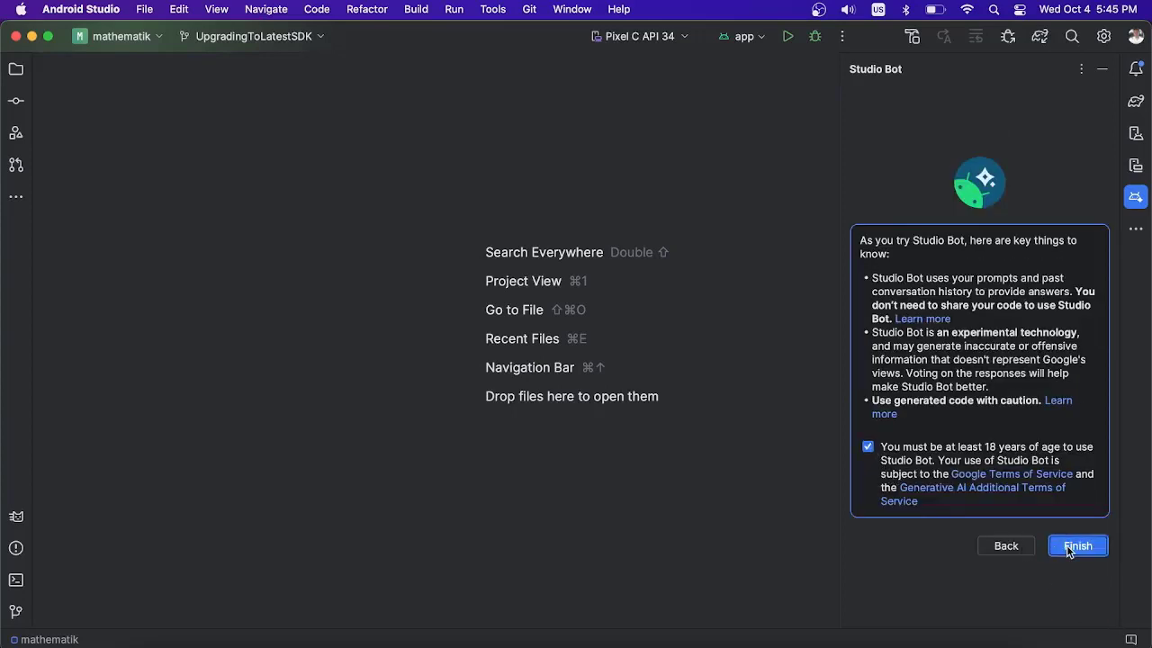
click(1076, 545)
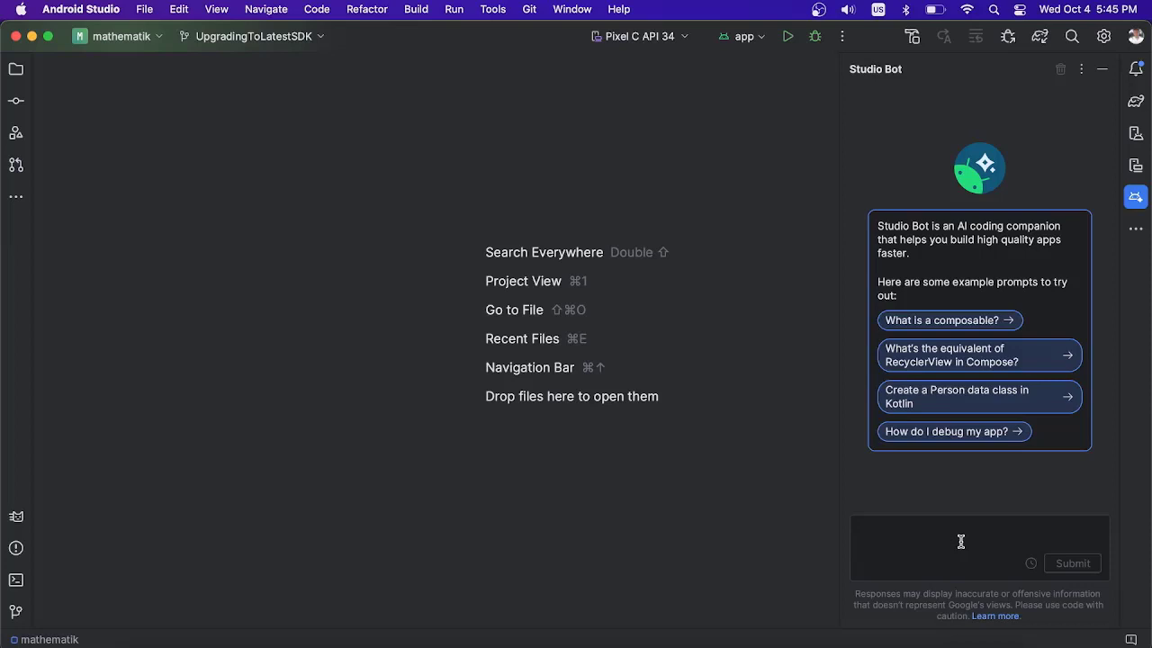
- Ask Studio Bot 'how can I improve how I manage the ads in the main activity?'
text(how)
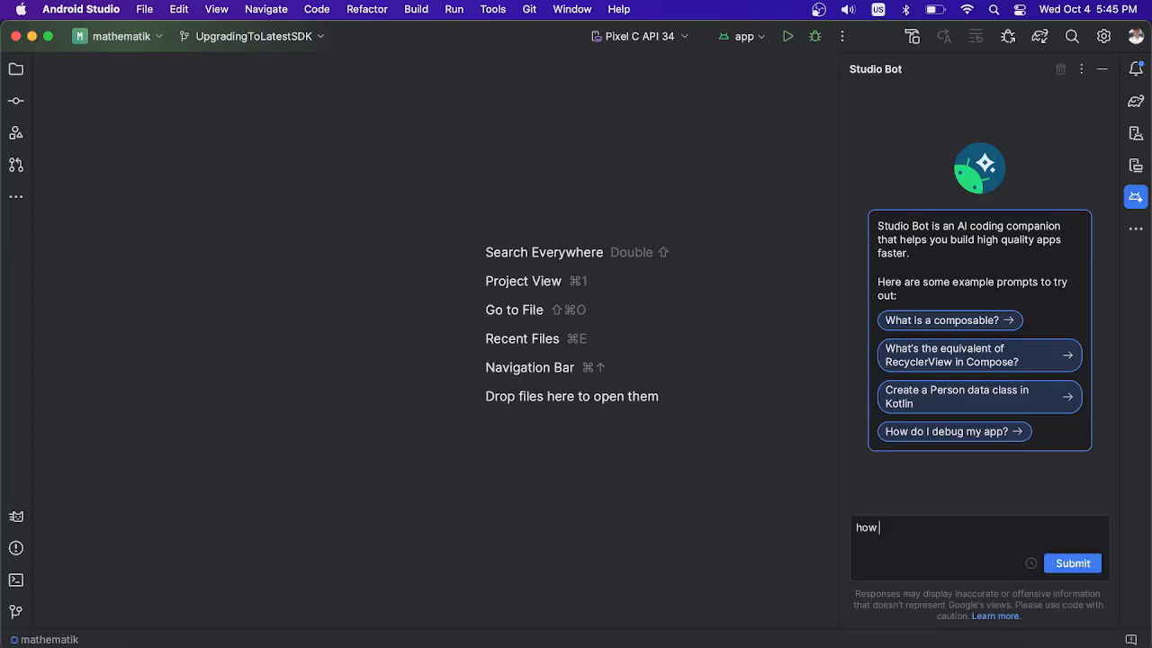
text(can I)
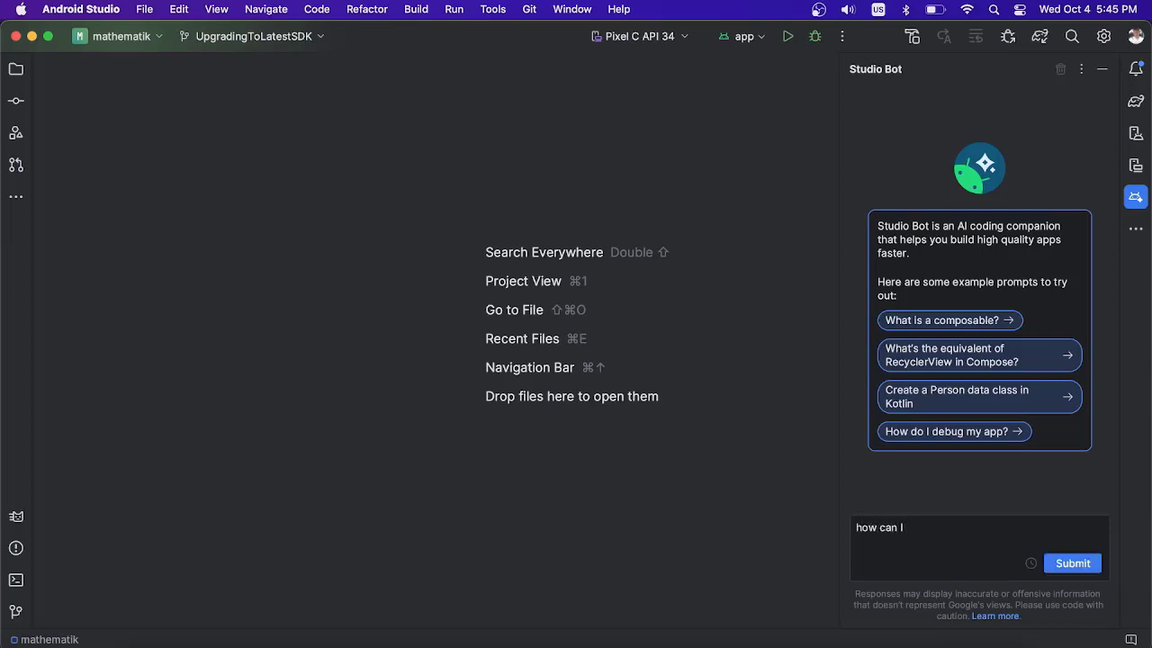
text(improve)
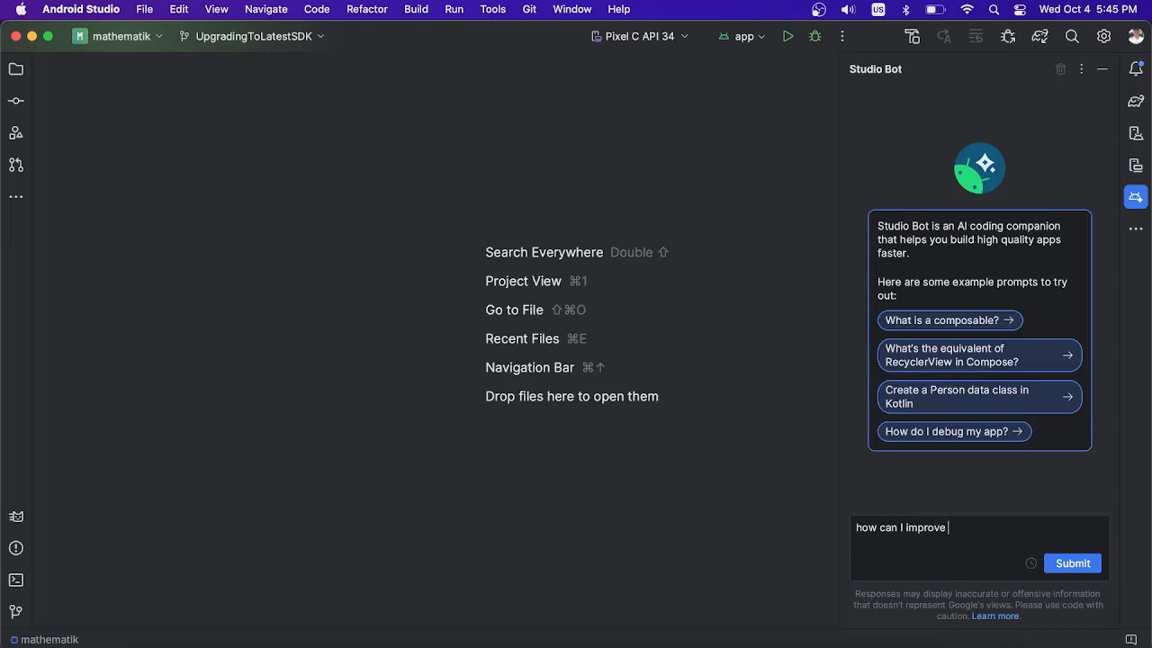
text(how I manage)
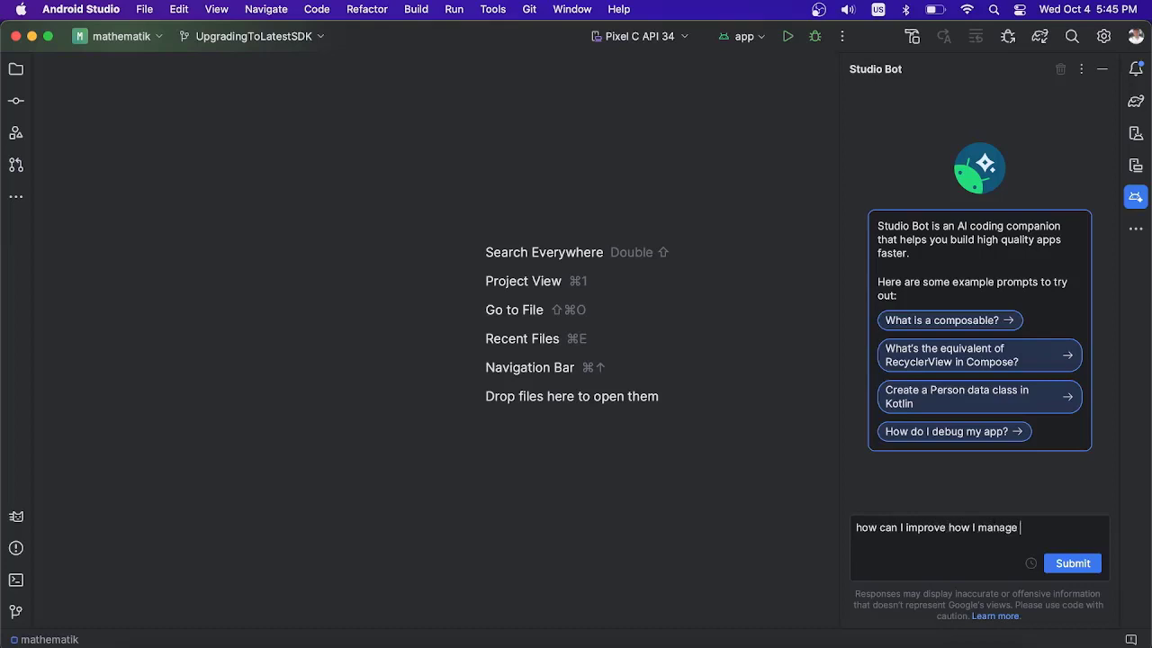
text(the ads)
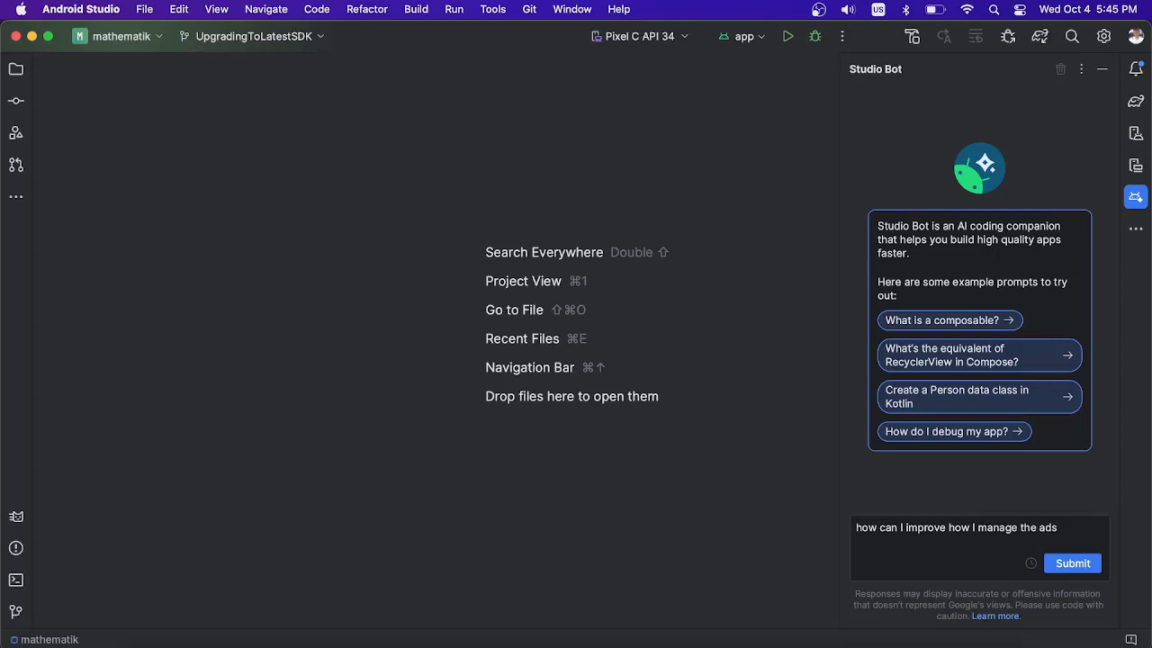
text(in the)
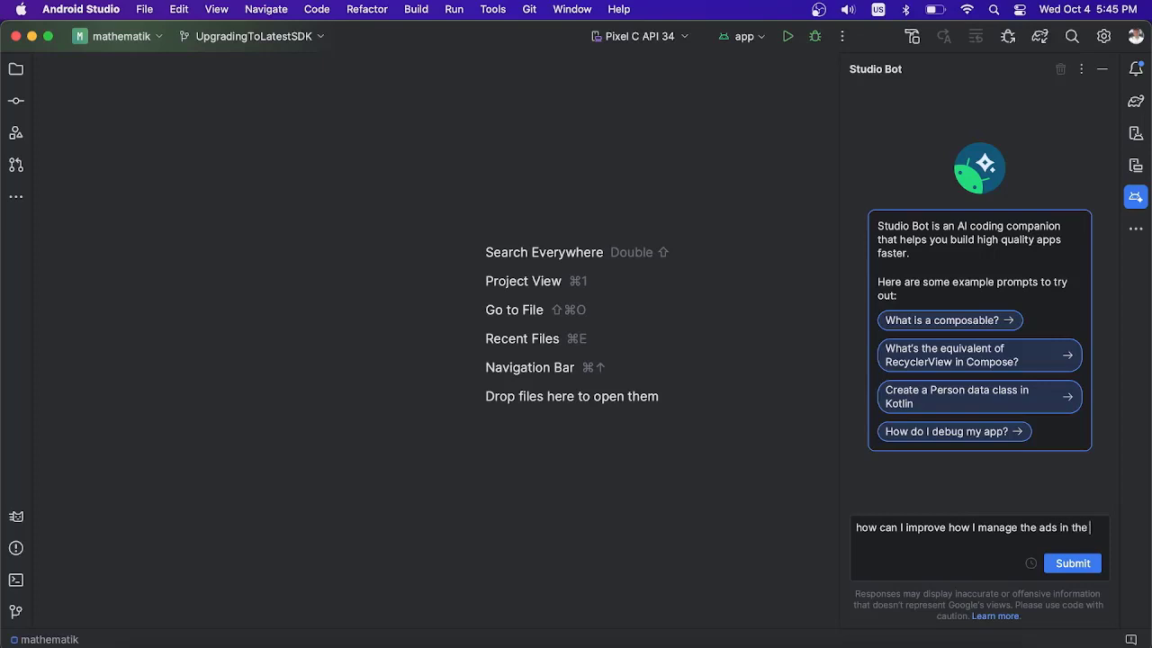
text(main ac)
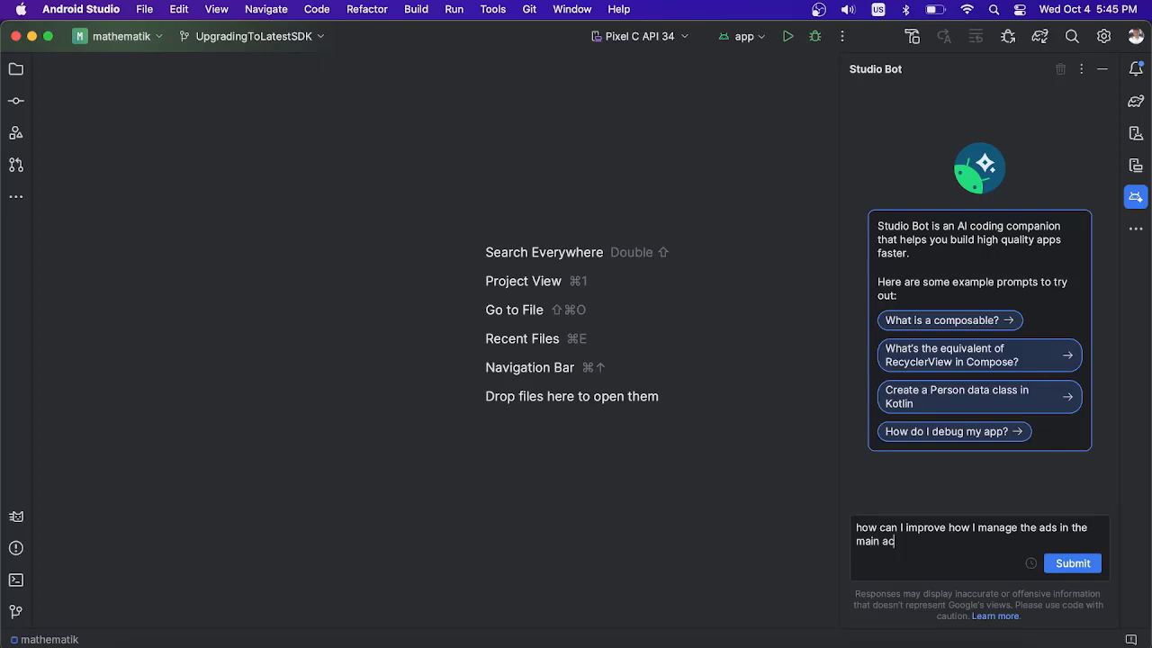
text(tivity?)
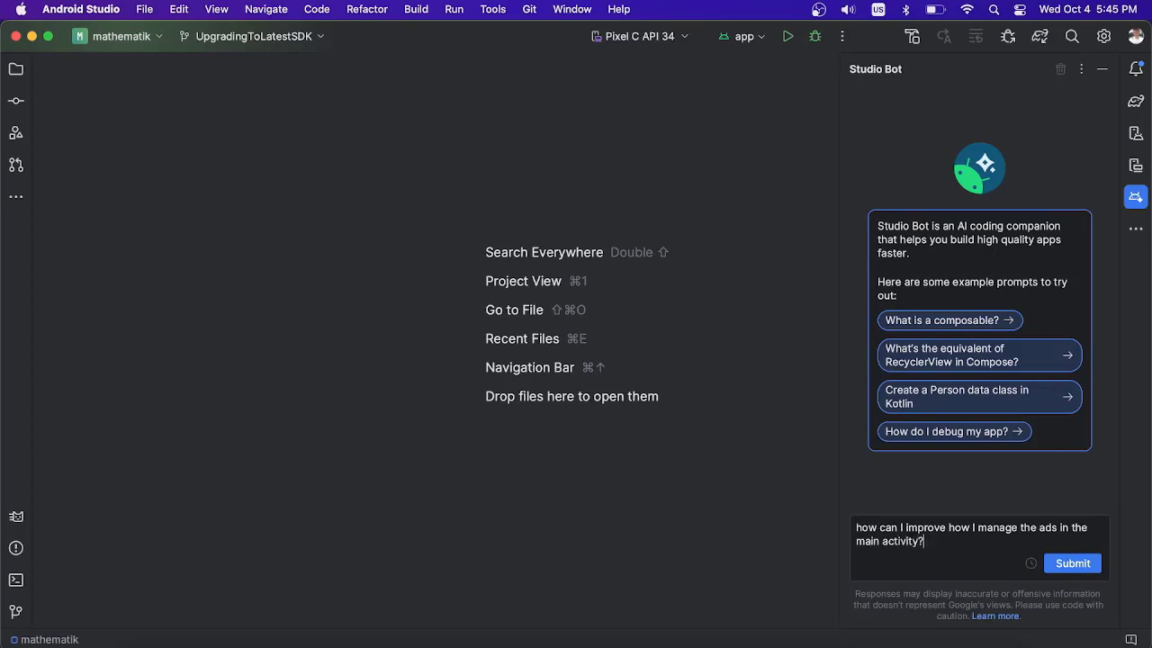
click(1071, 563)
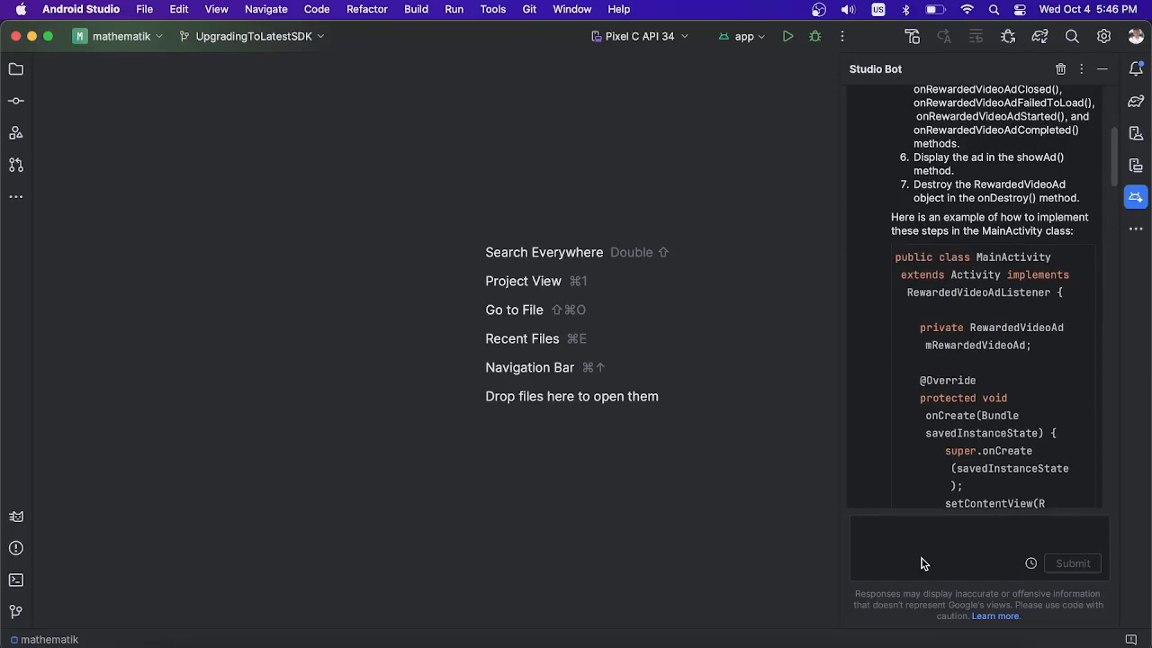
mouse_move(1091, 208)
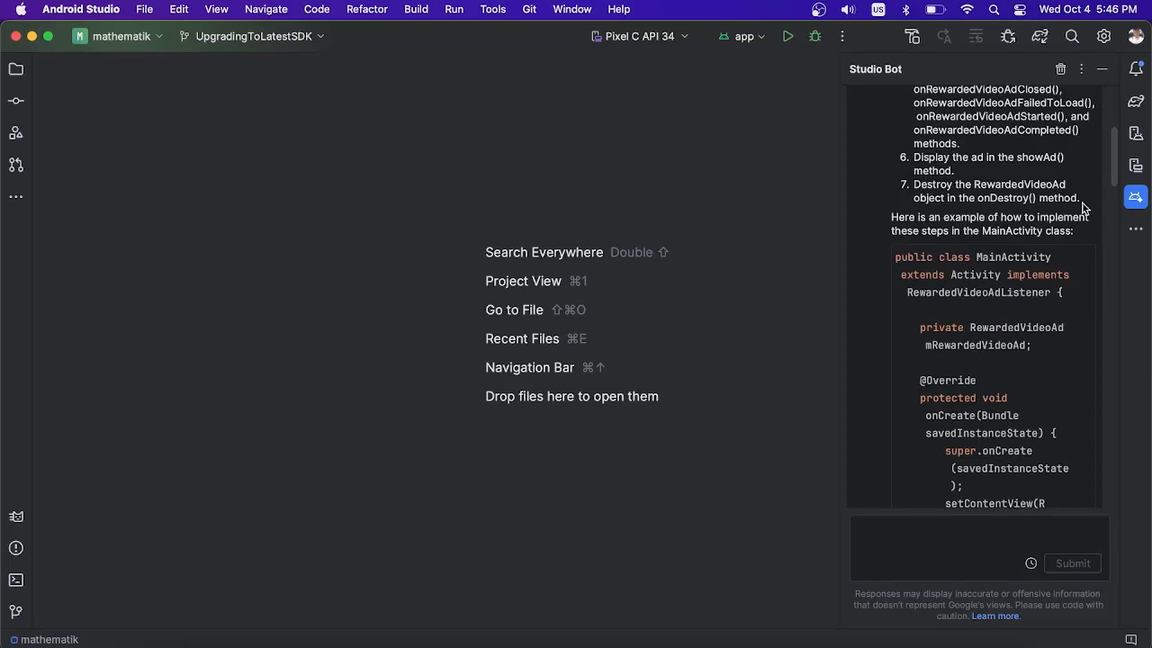